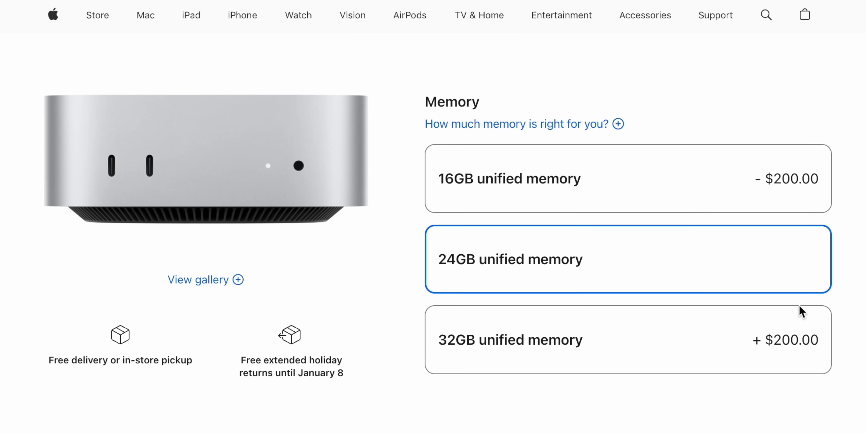
# - Select 32GB unified memory for the M4 Mac mini, then filter the lineup to M4 Pro models
pyautogui.click(613, 340)
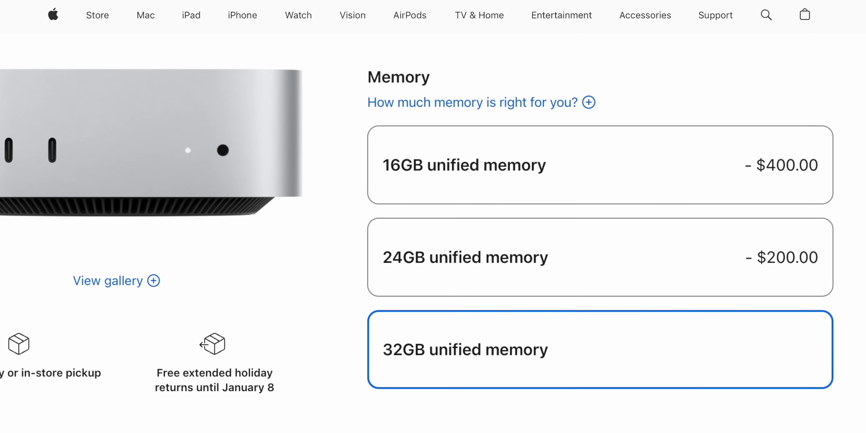
pyautogui.click(477, 18)
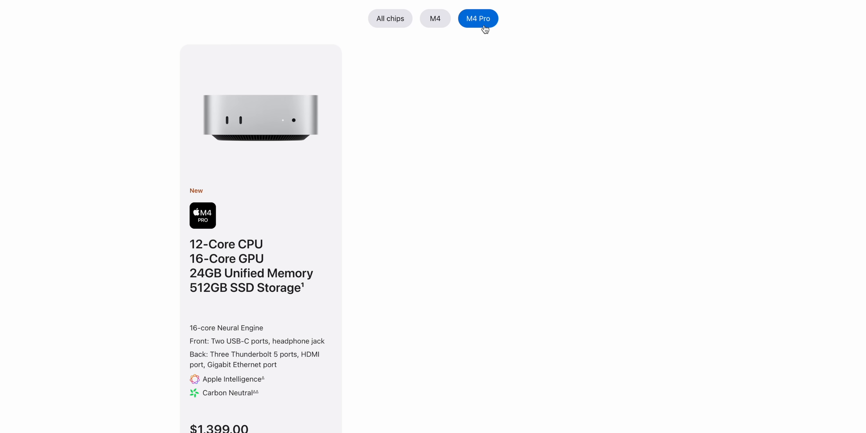
# - Check the M4 Pro configurator's memory prices, then select 32GB memory on the M4 model with 256GB storage
pyautogui.click(477, 18)
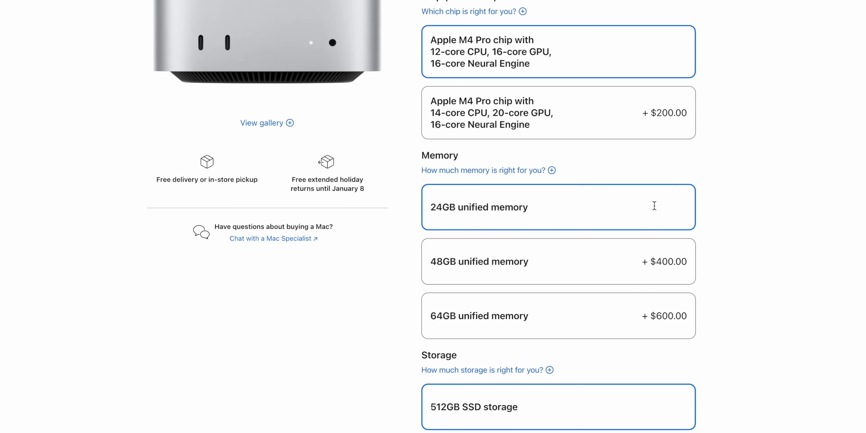
pyautogui.scroll(-3)
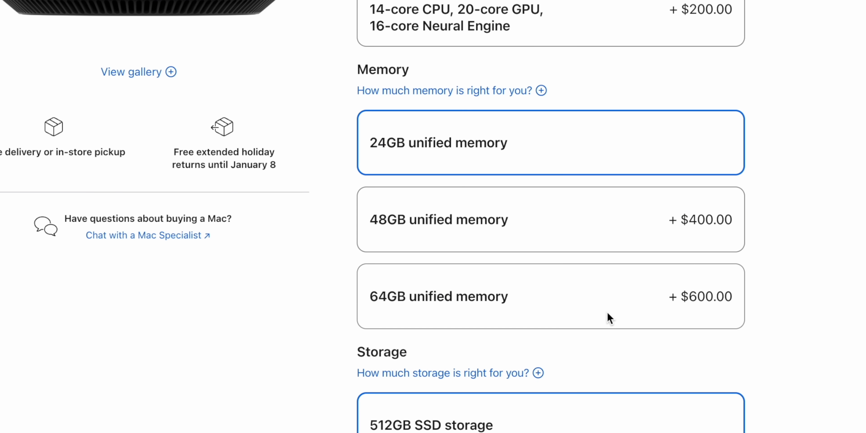
pyautogui.moveTo(709, 236)
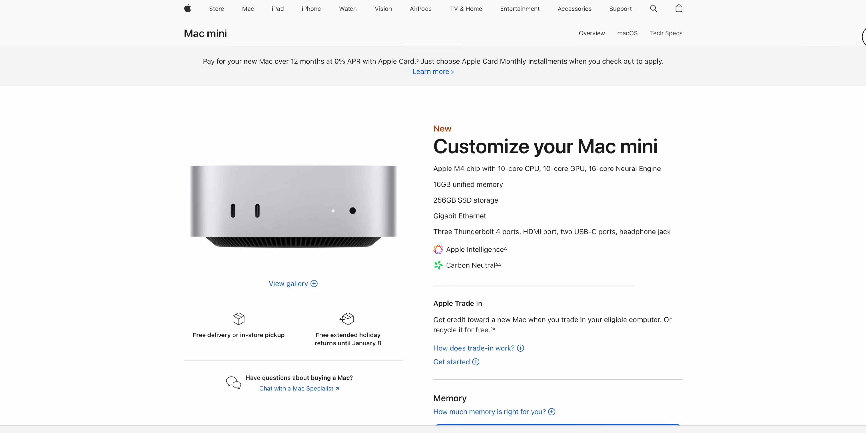
pyautogui.scroll(-3)
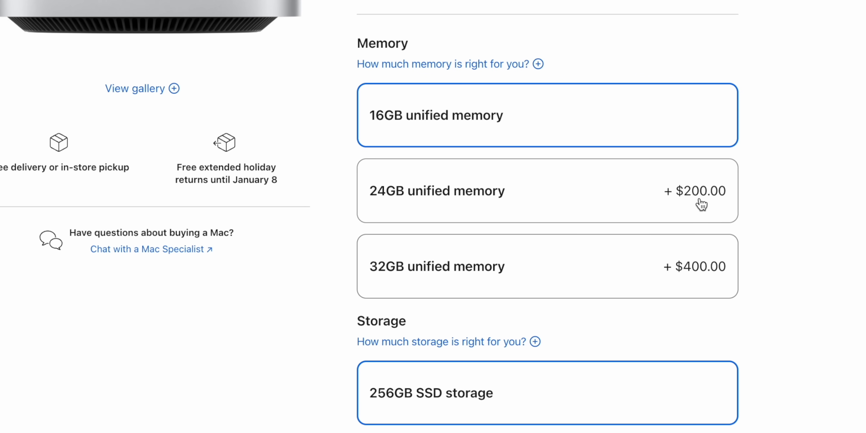
pyautogui.click(547, 266)
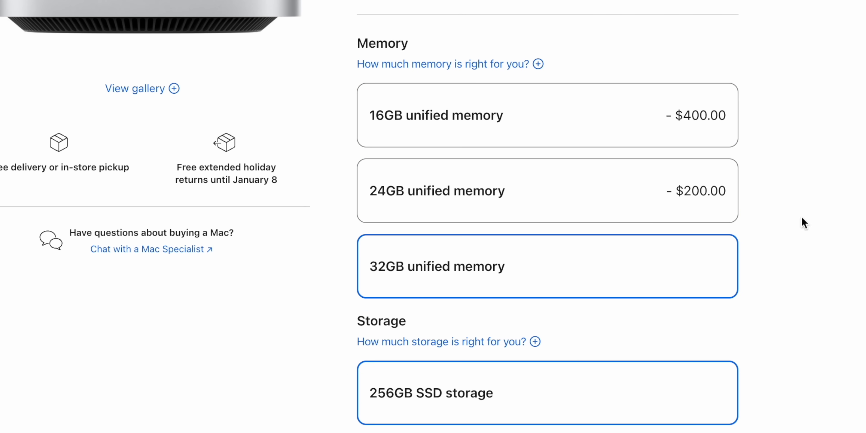
# - Compare the 512GB and 1TB SSD prices and settle on 1TB storage
pyautogui.scroll(-3)
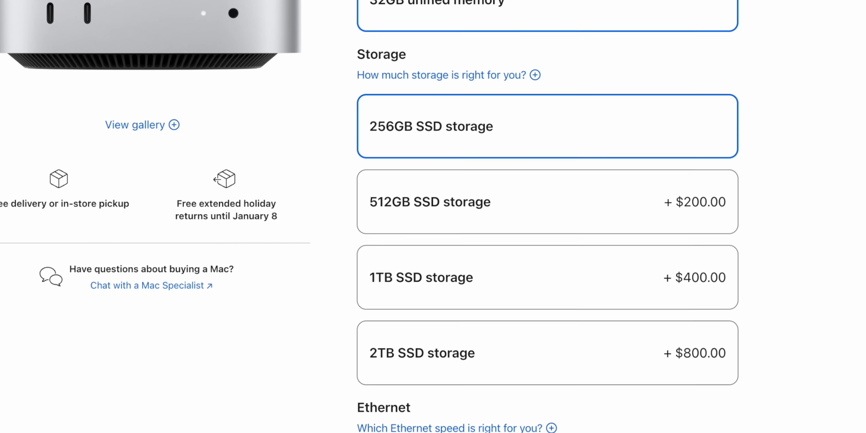
pyautogui.click(546, 201)
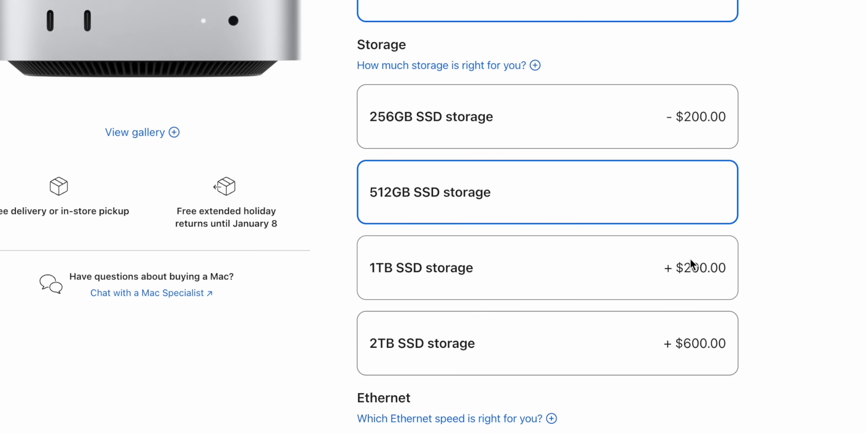
pyautogui.click(547, 342)
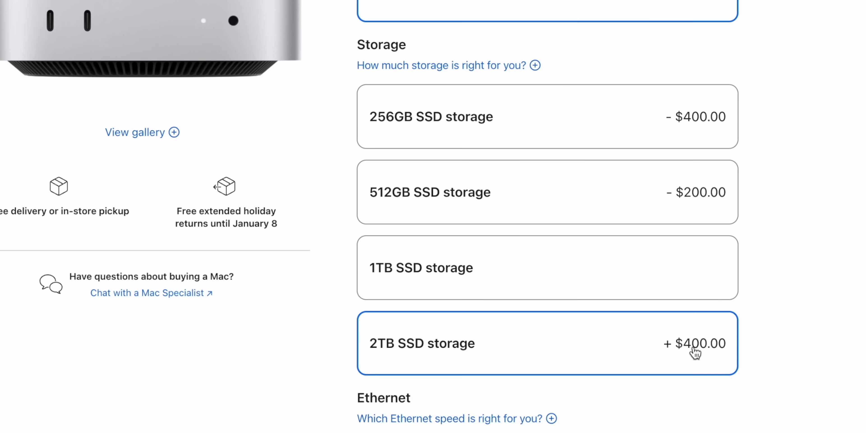